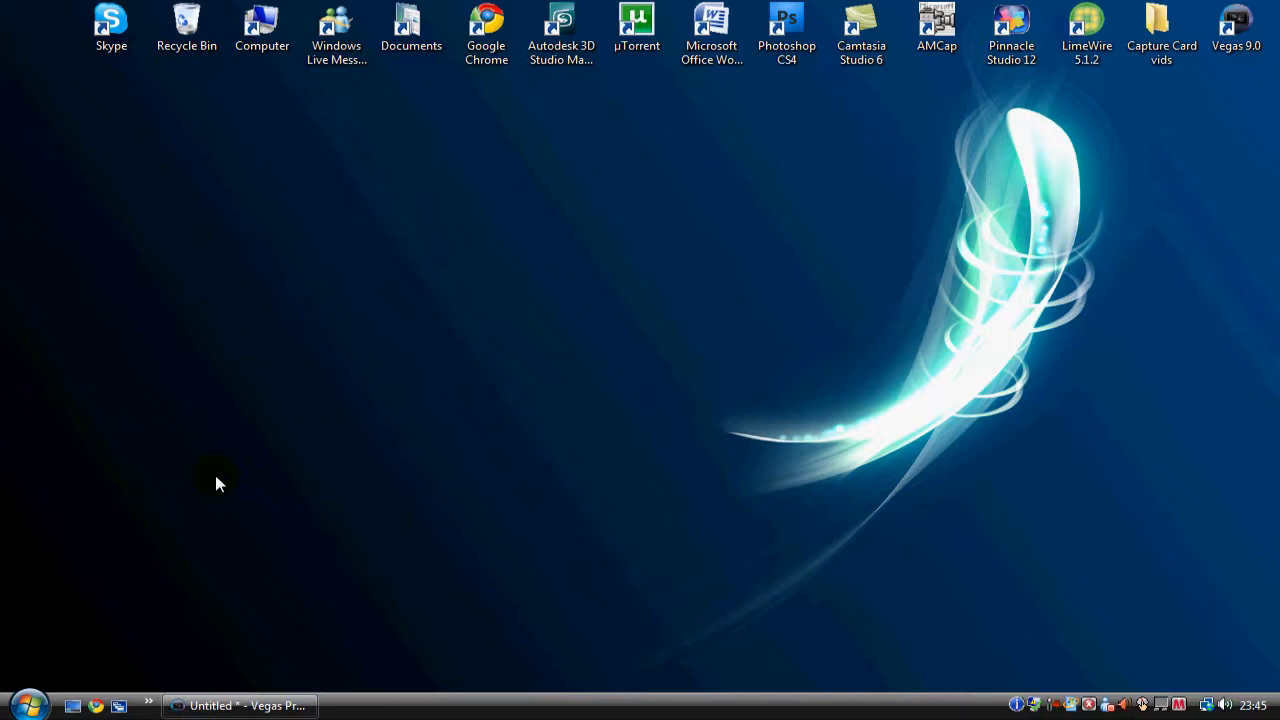
pyautogui.moveTo(460, 318)
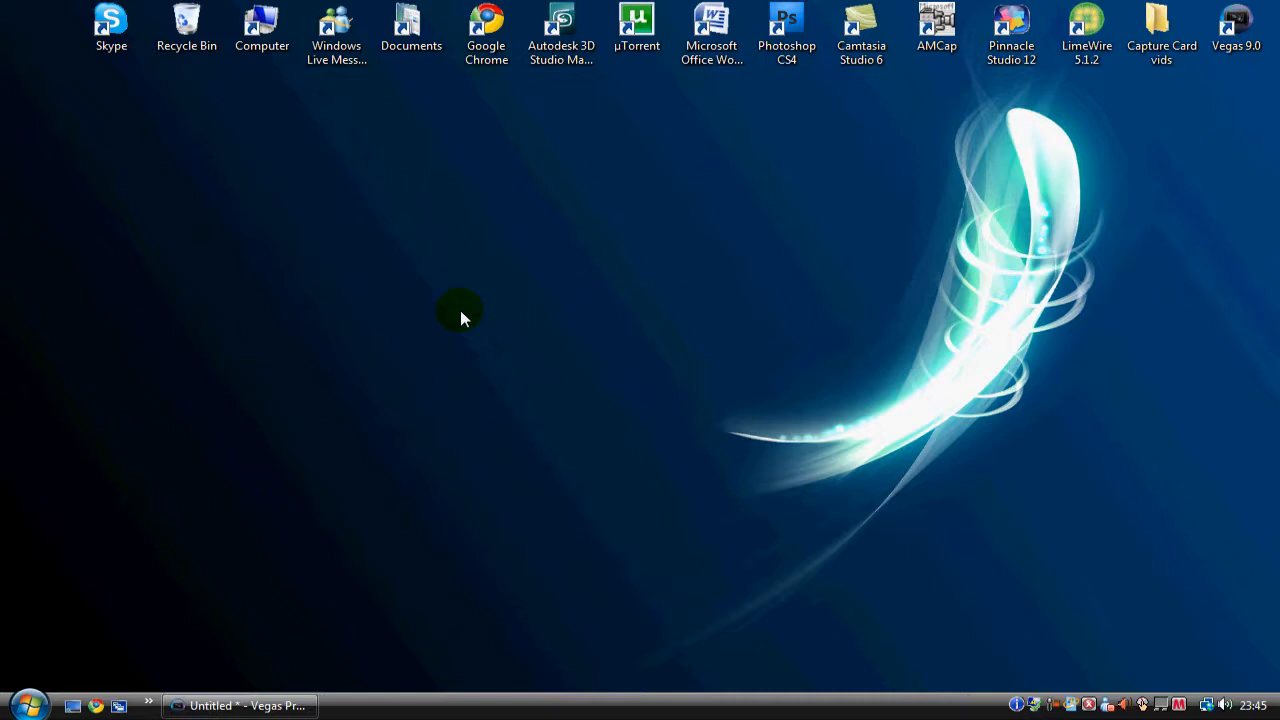
pyautogui.moveTo(427, 371)
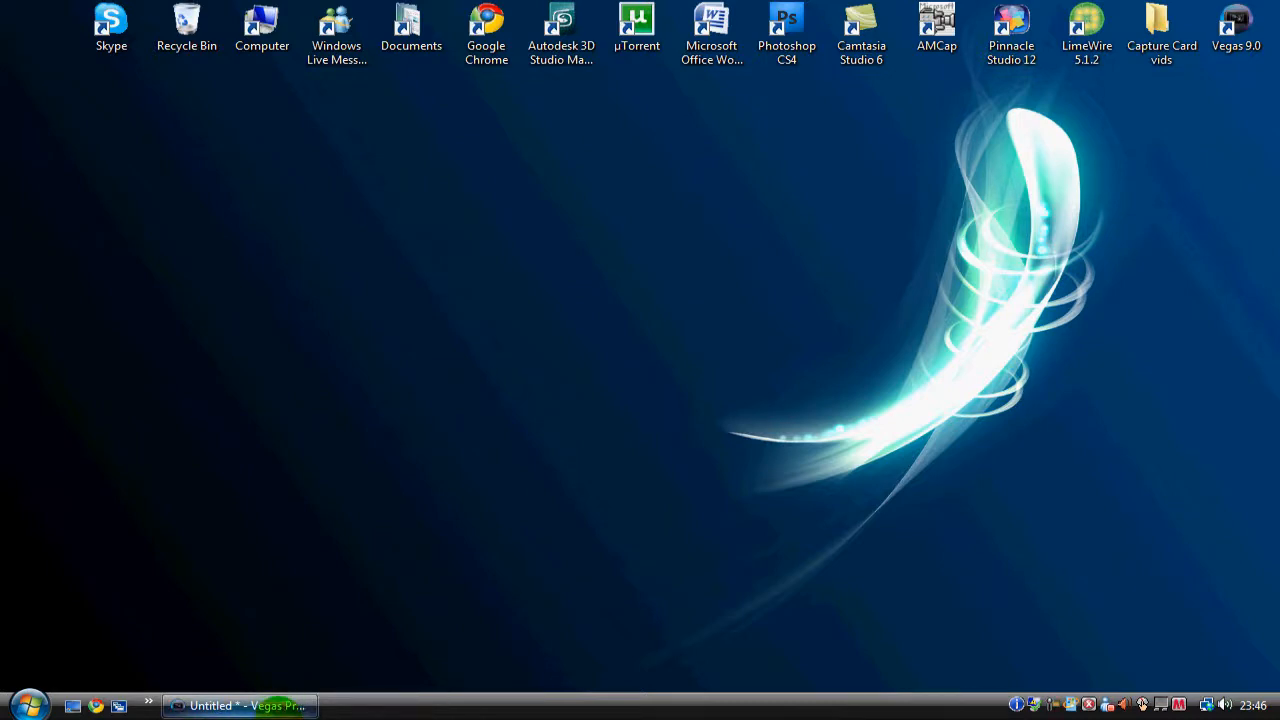
# Add the Sony Sharpen effect to the timeline clip's Video Event FX.
pyautogui.click(250, 698)
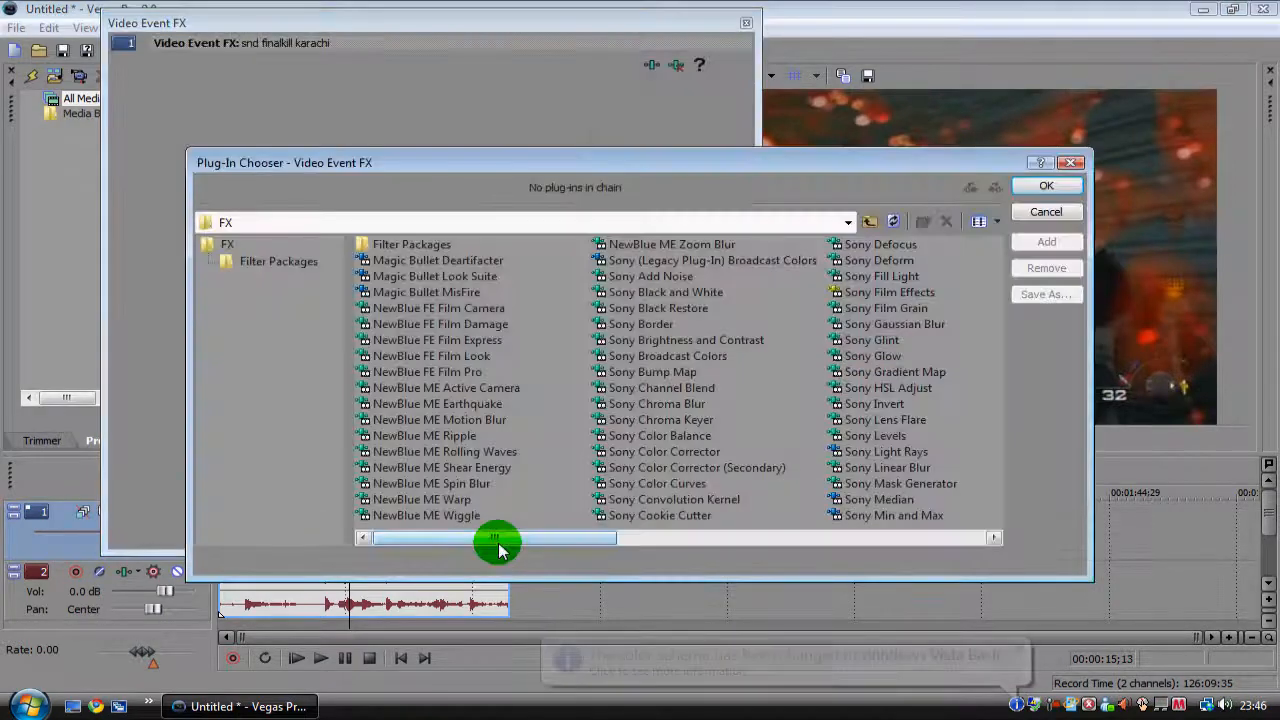
pyautogui.moveTo(500, 540); pyautogui.dragTo(990, 538)
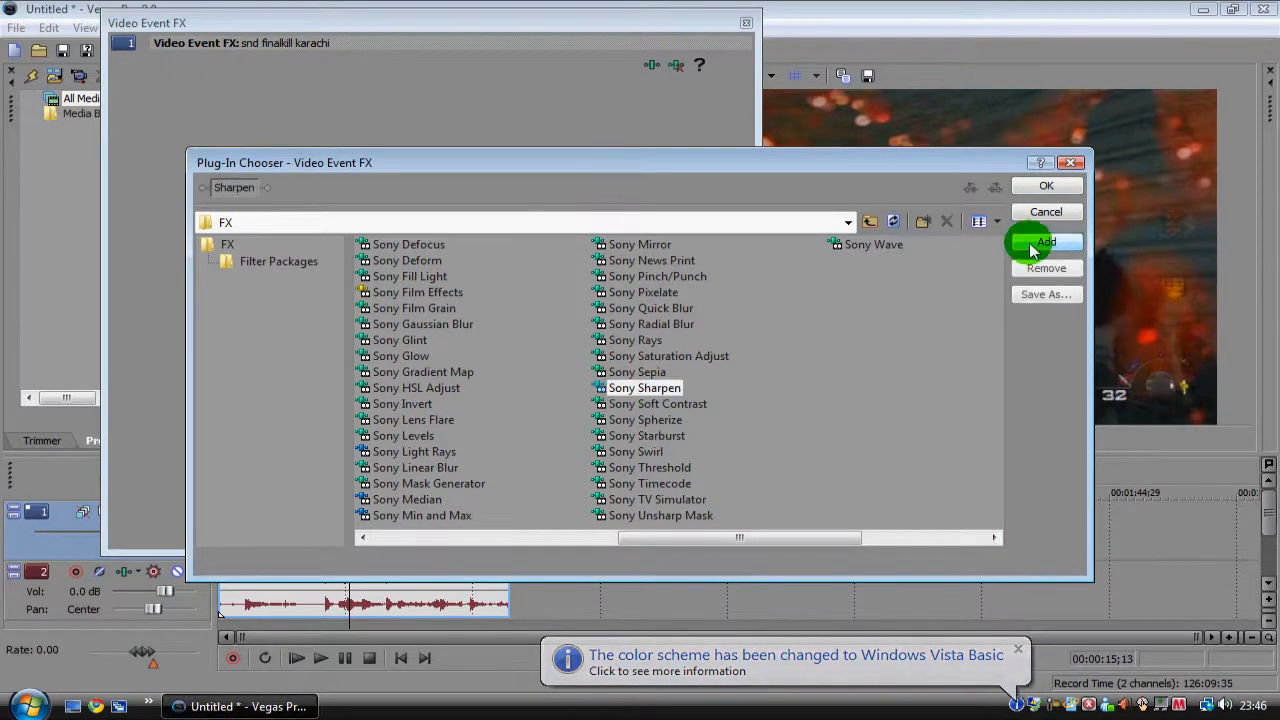
pyautogui.click(1045, 242)
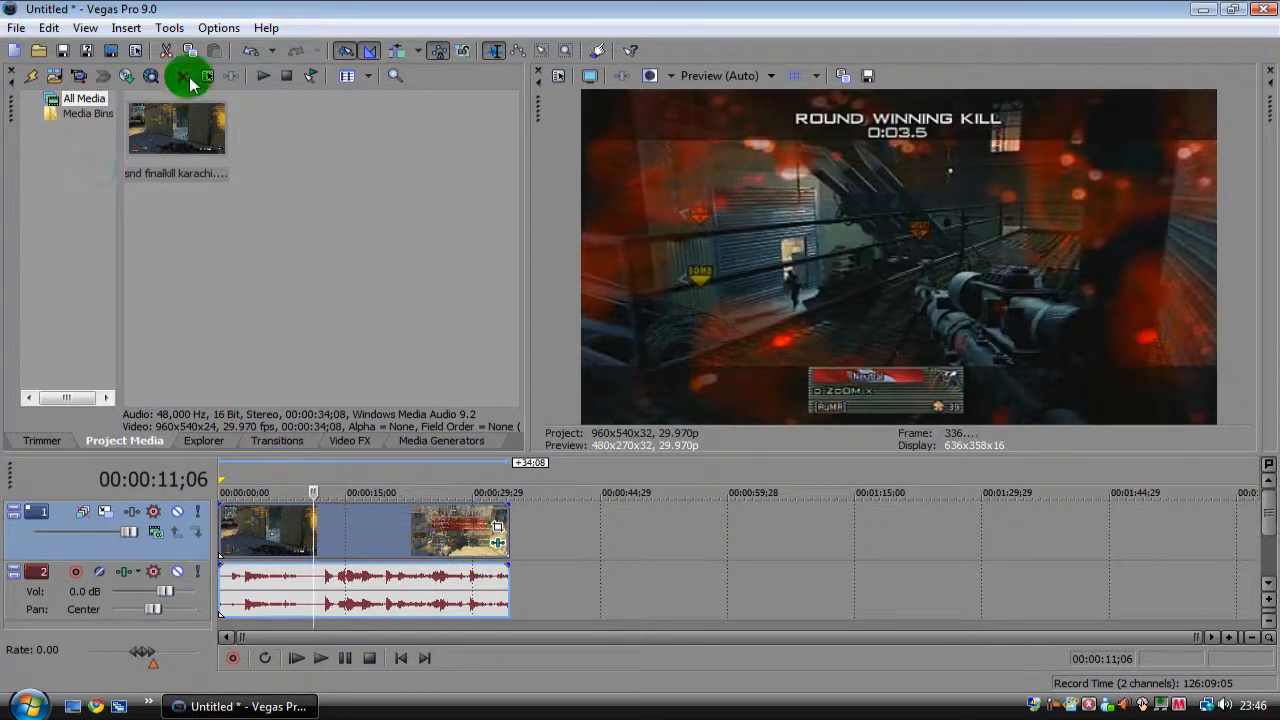
pyautogui.moveTo(190, 50)
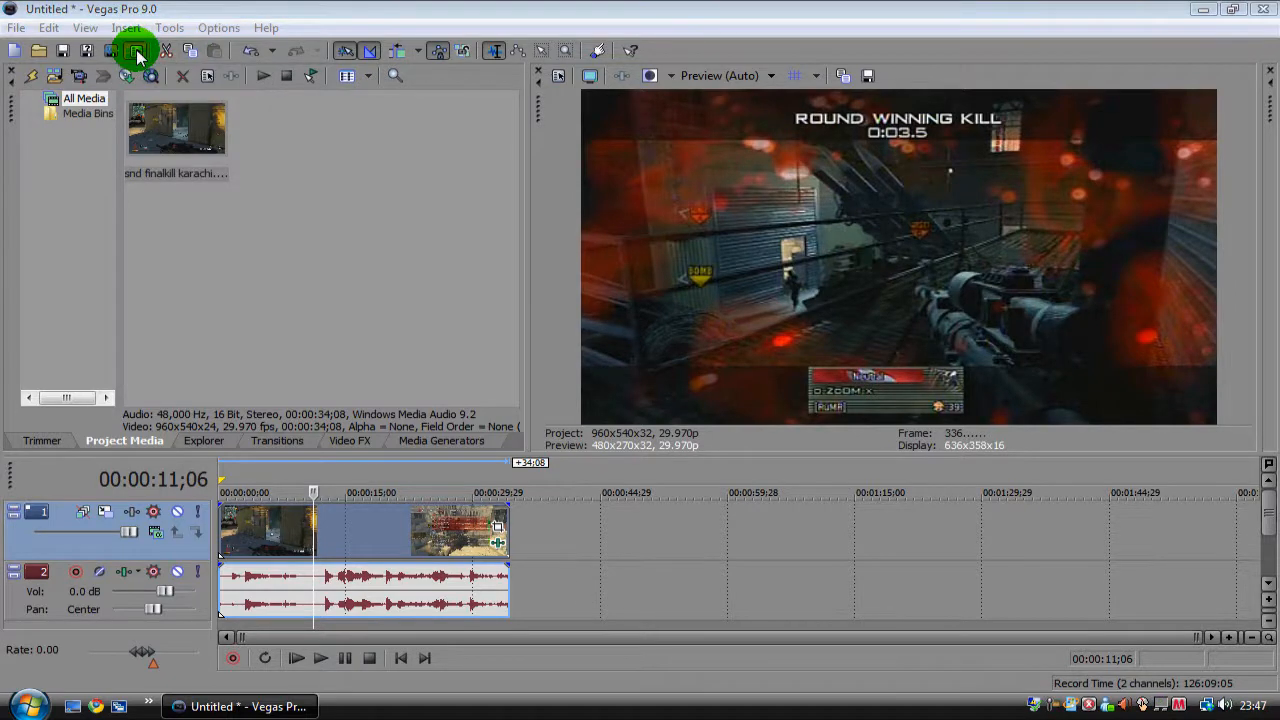
# Apply the ZOOM ZOOM ZOOM template (960x540, 29.97 fps) and make it the new-project default.
pyautogui.click(135, 50)
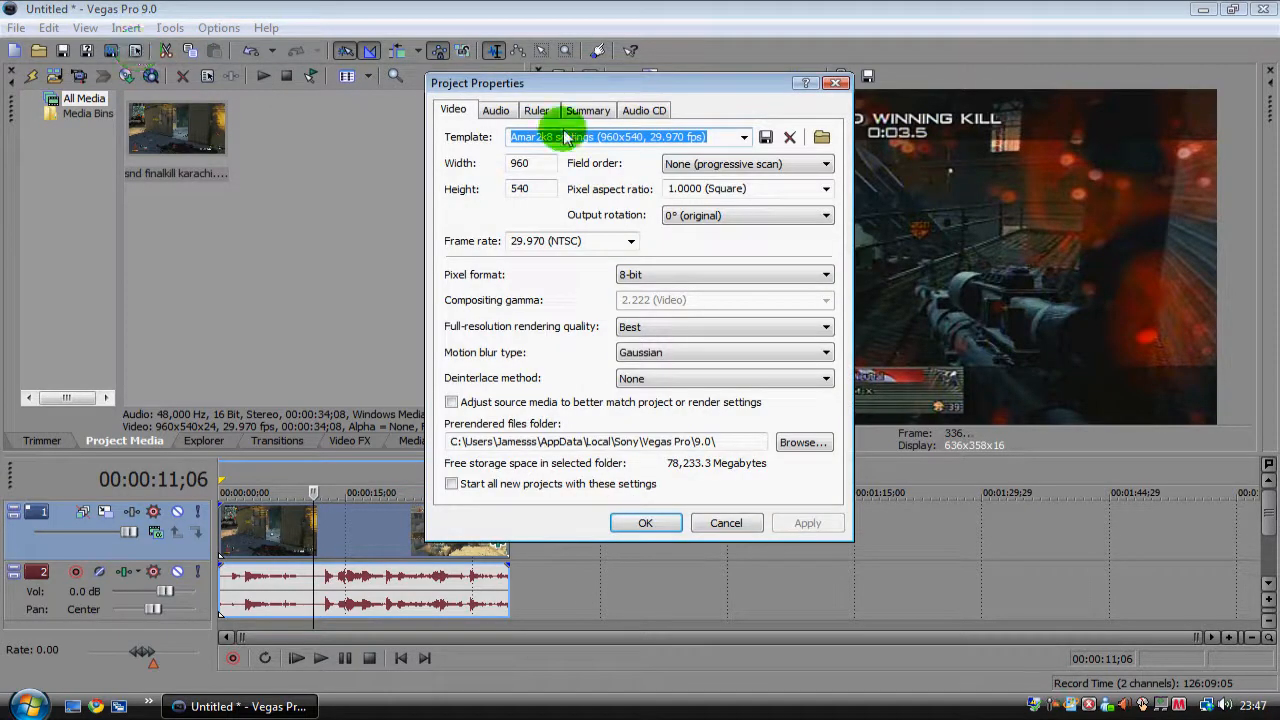
pyautogui.click(741, 137)
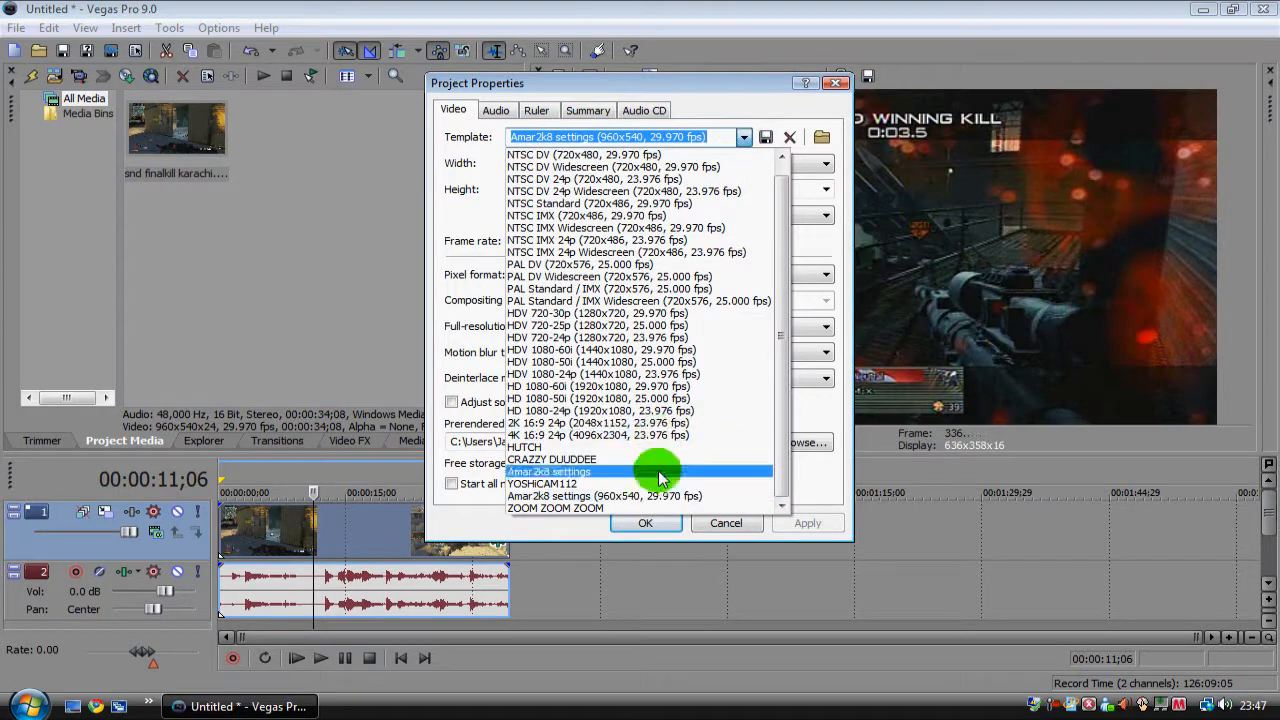
pyautogui.click(555, 508)
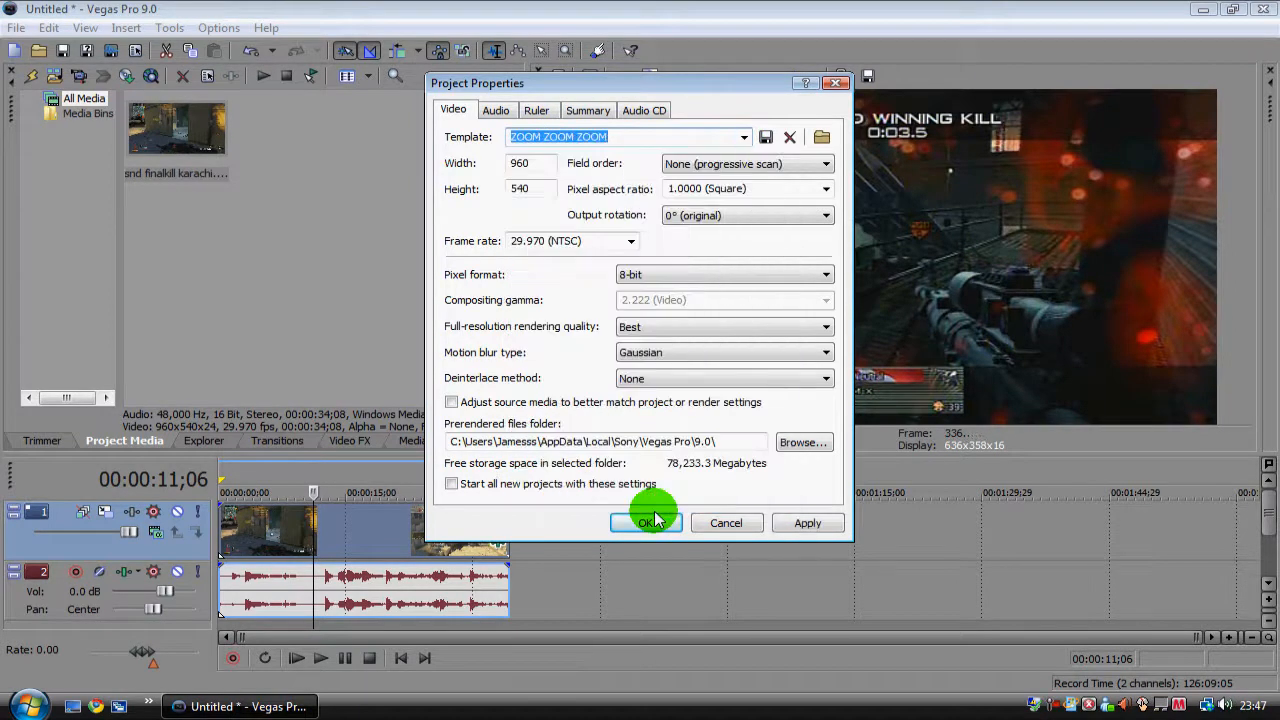
pyautogui.moveTo(703, 470)
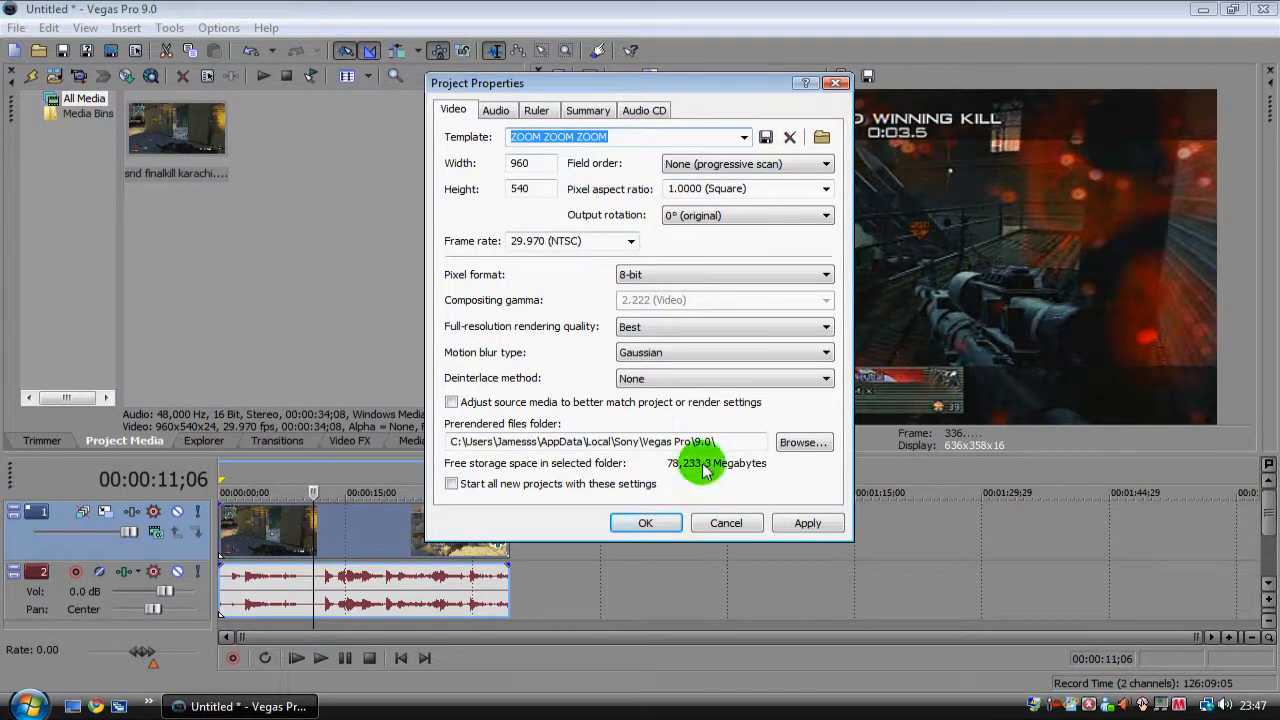
pyautogui.click(451, 484)
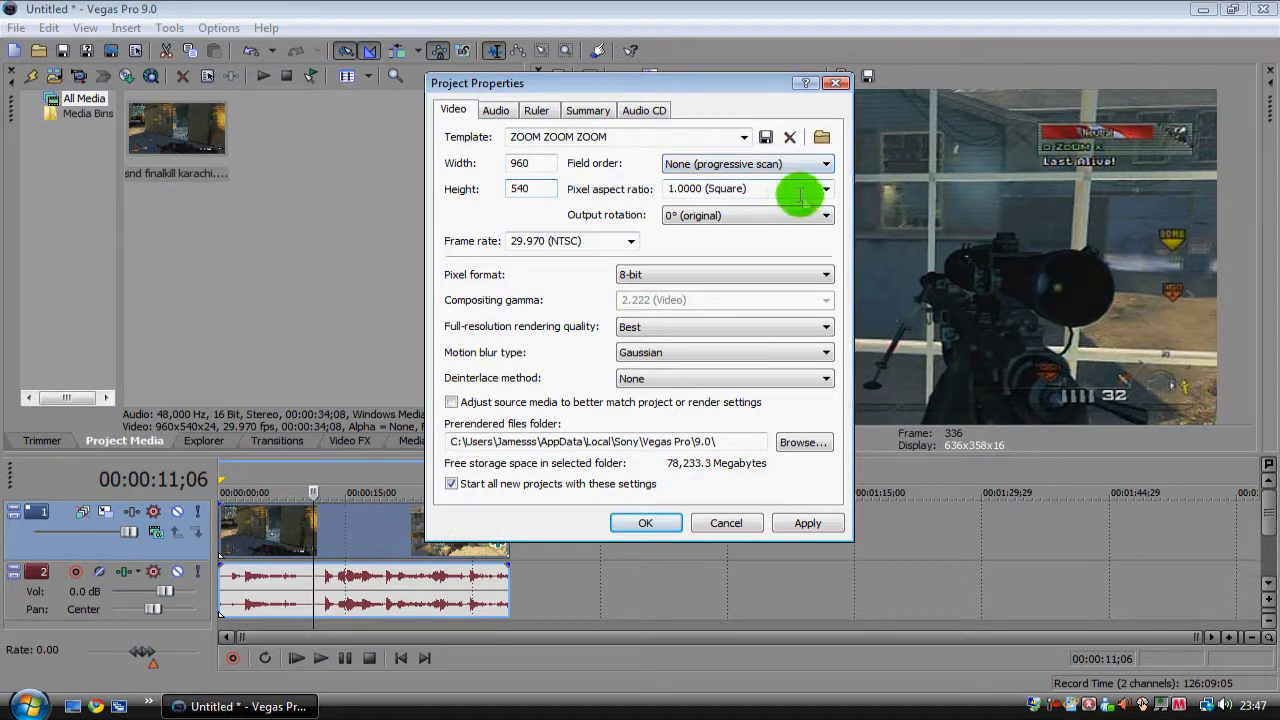
pyautogui.moveTo(712, 220)
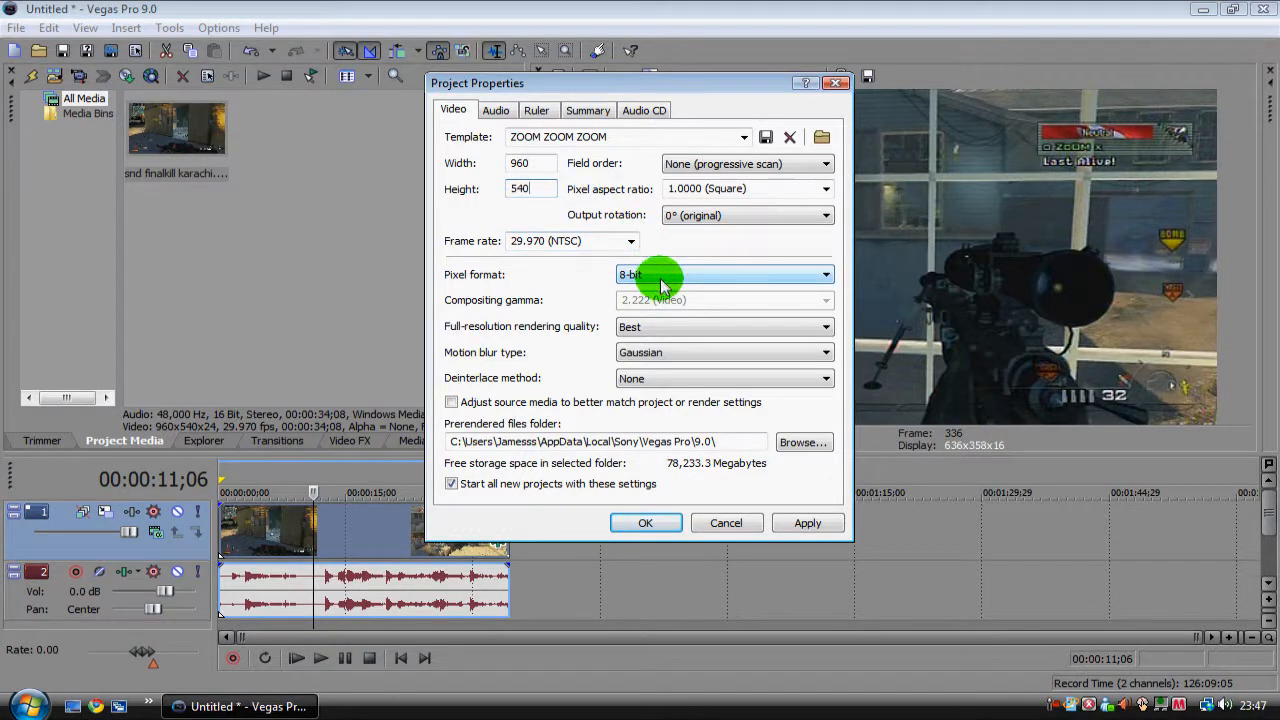
pyautogui.moveTo(667, 352)
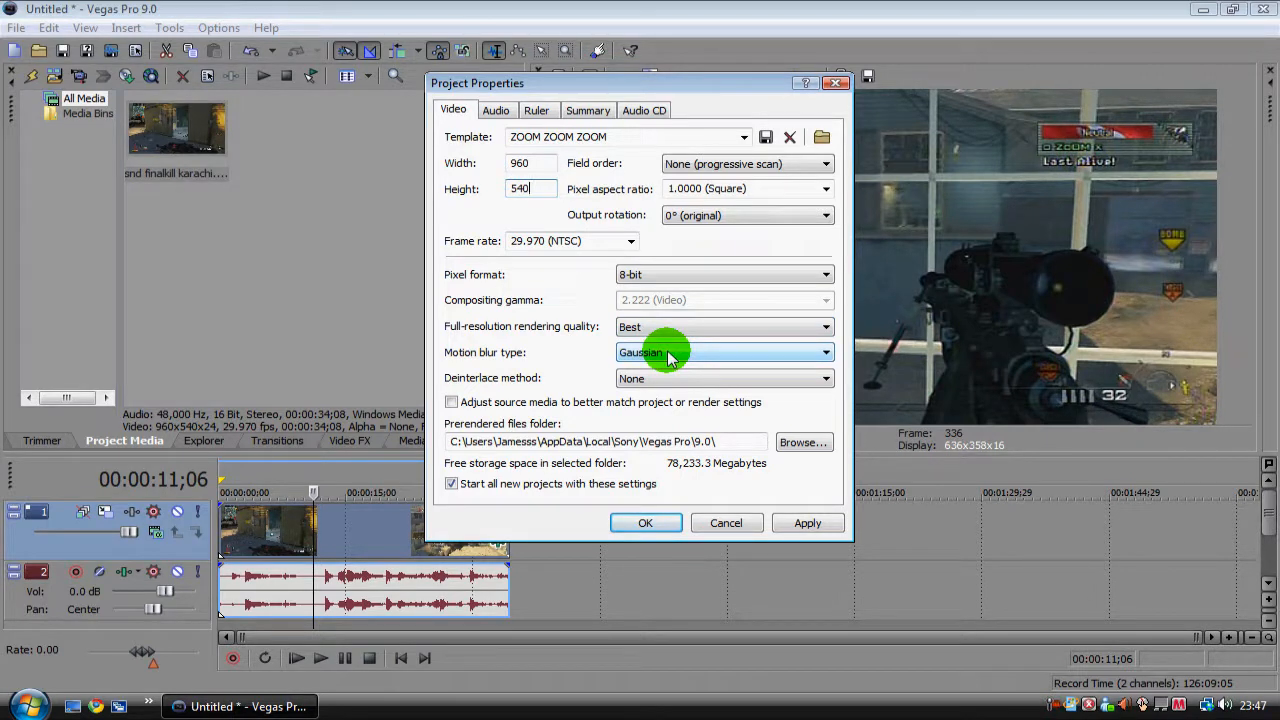
pyautogui.moveTo(582, 495)
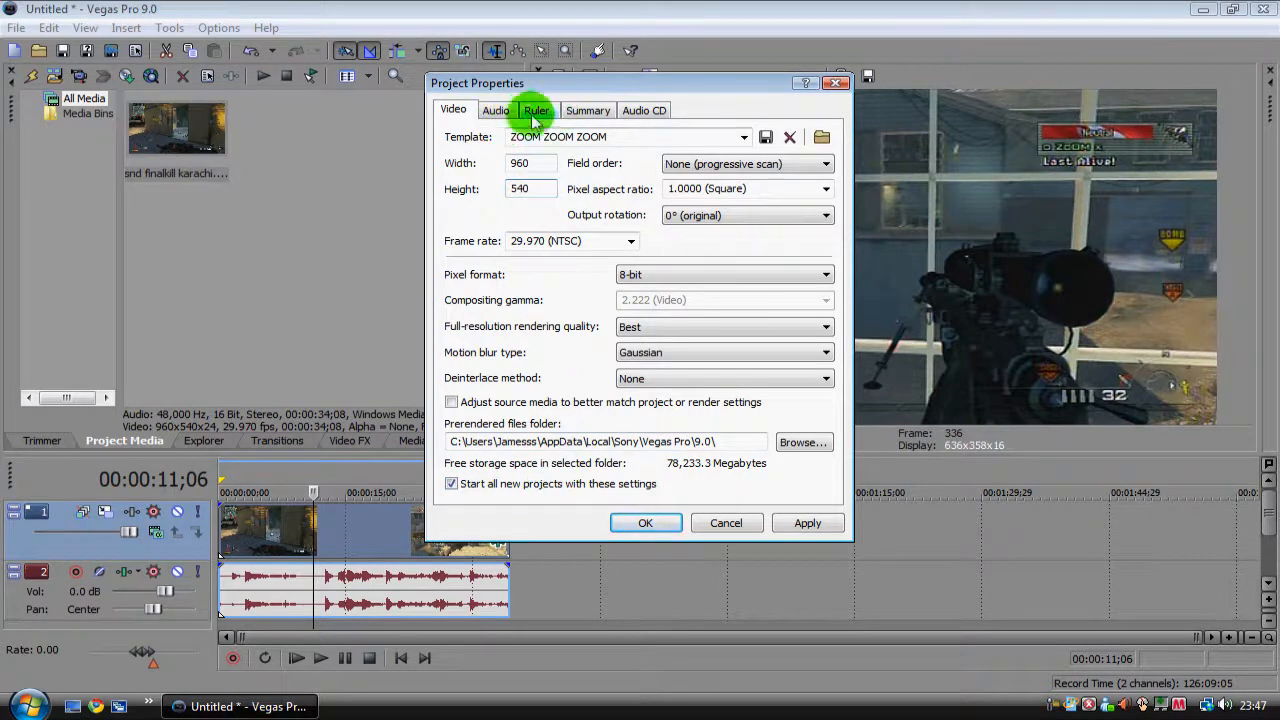
pyautogui.moveTo(623, 118)
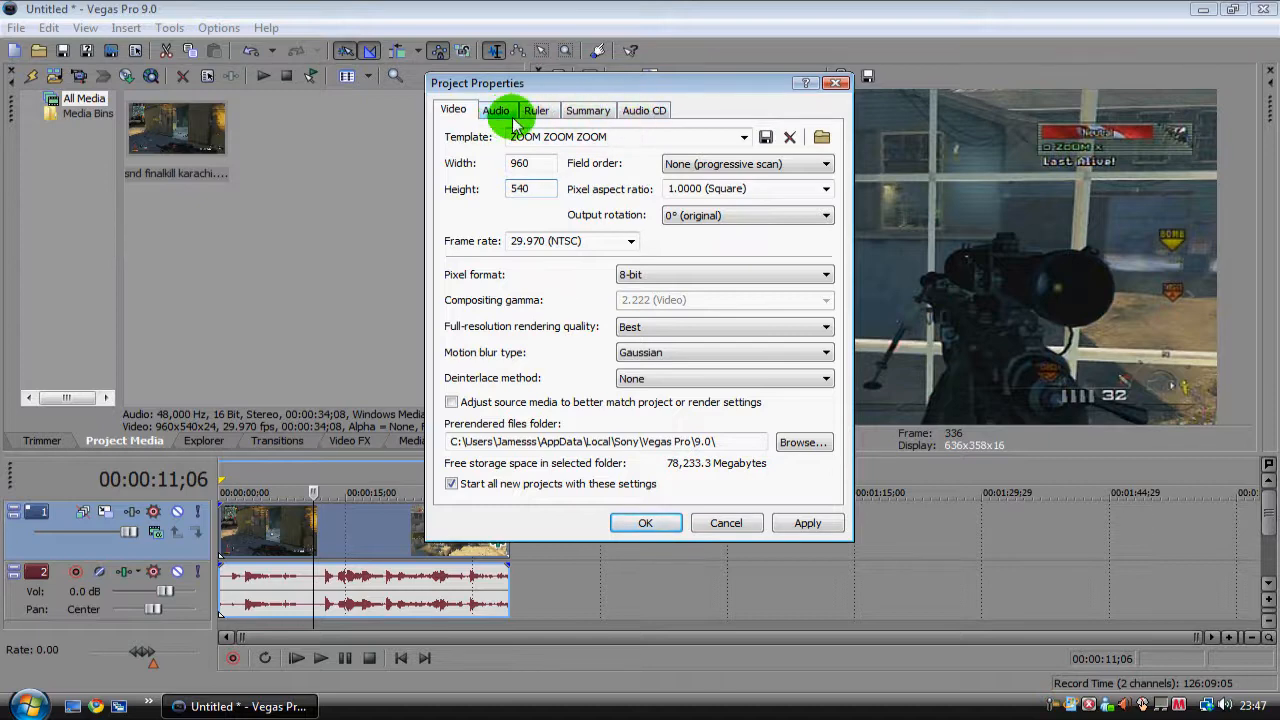
pyautogui.click(645, 523)
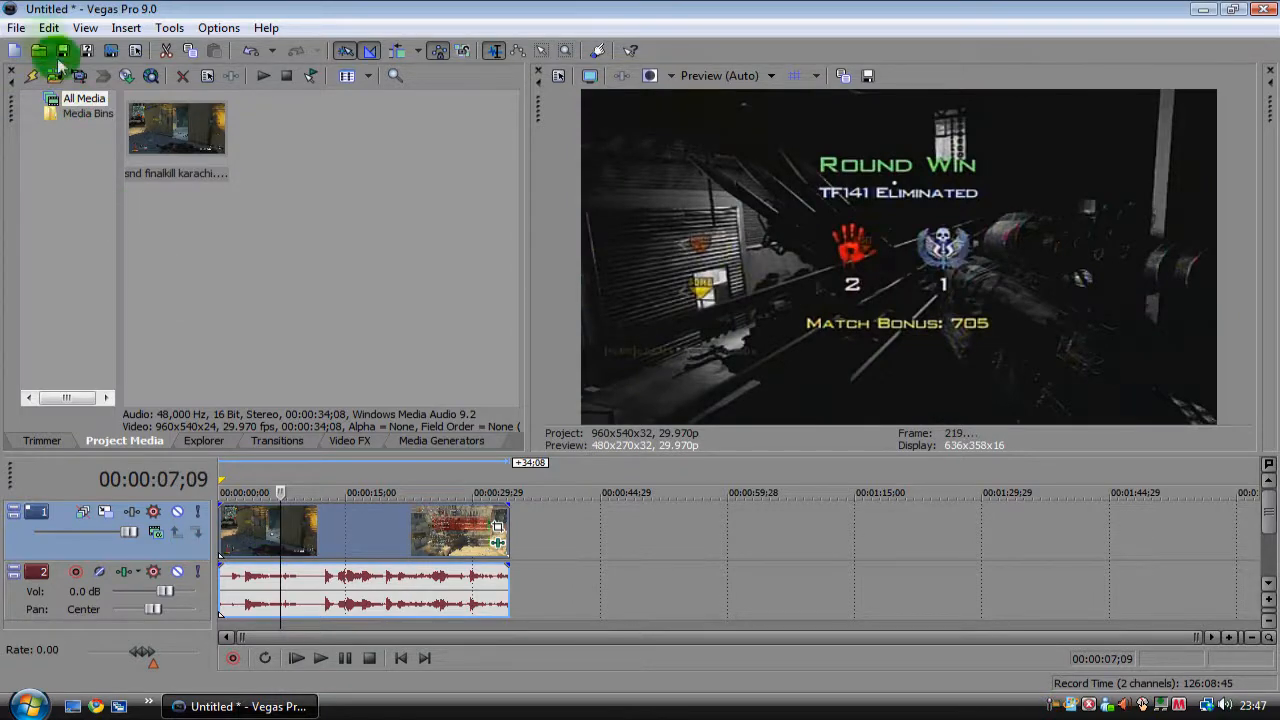
# In Render As, choose Windows Media Video HQ and name the file 'render setting'.
pyautogui.click(16, 27)
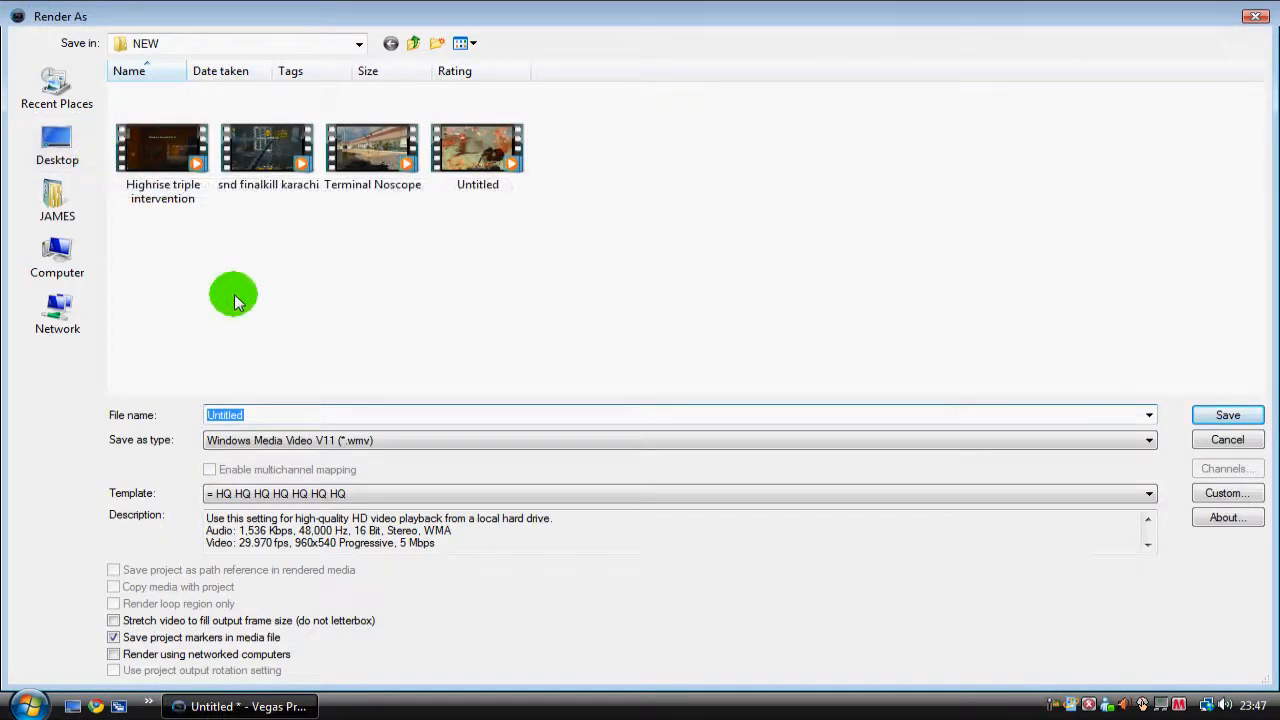
pyautogui.click(56, 196)
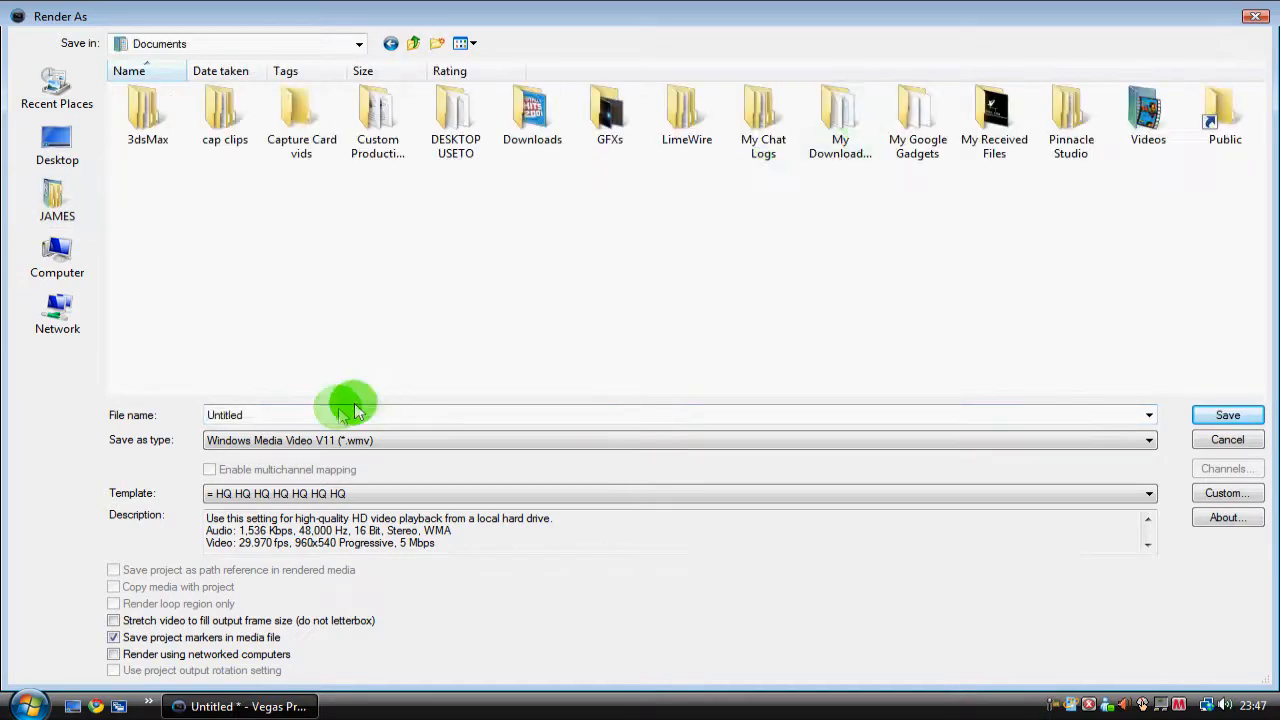
pyautogui.click(260, 414)
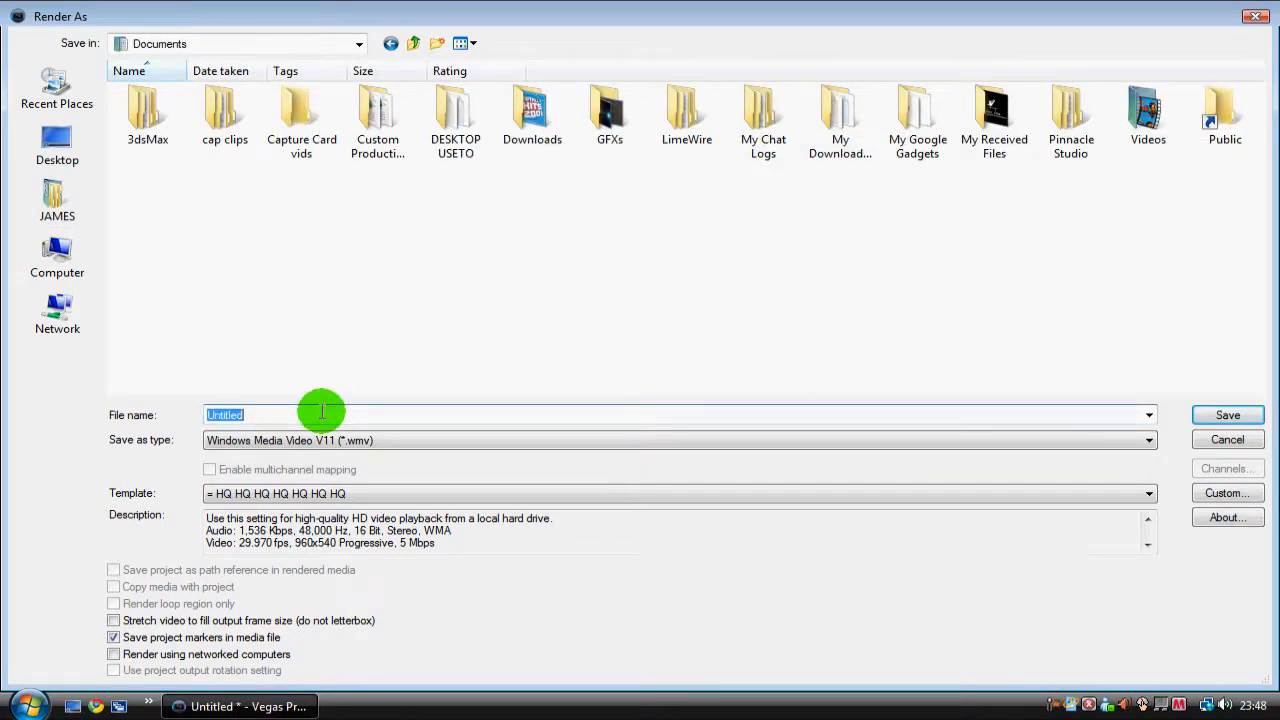
pyautogui.write('ren')
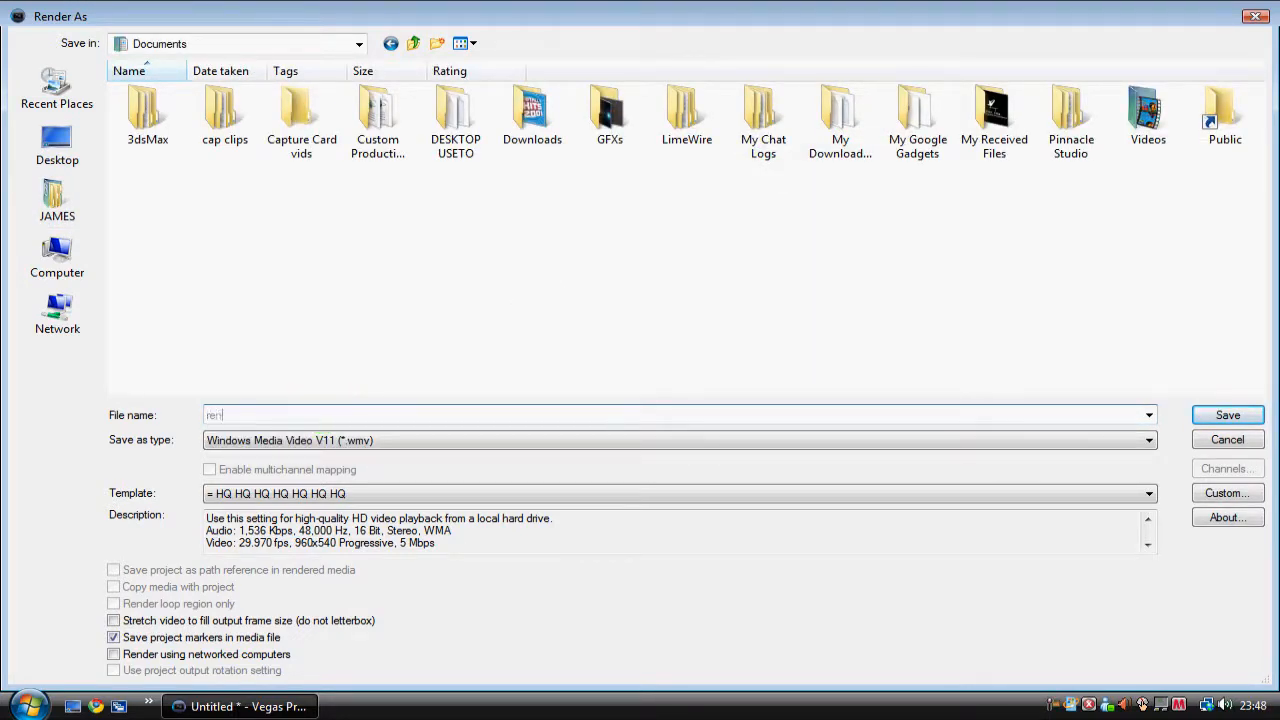
pyautogui.write('render setting')
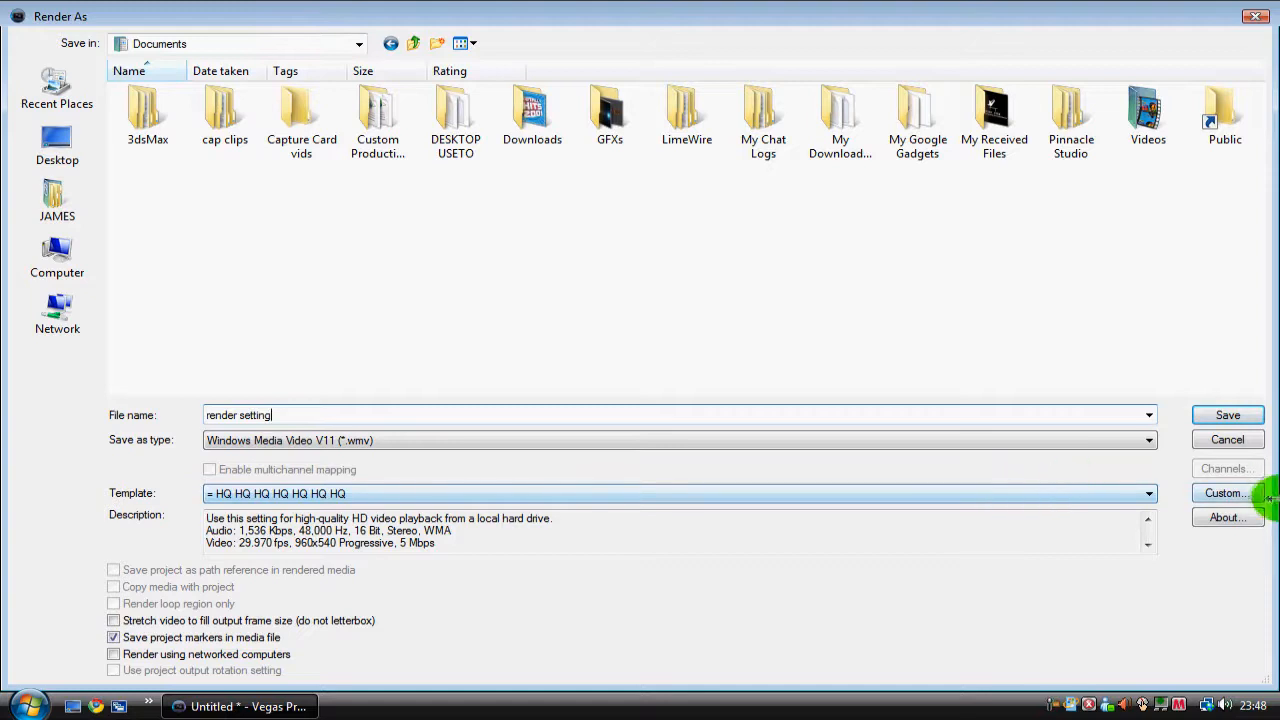
# In the HQ template's custom settings, review the video tab's 960x540, 29.97 fps output.
pyautogui.click(1227, 493)
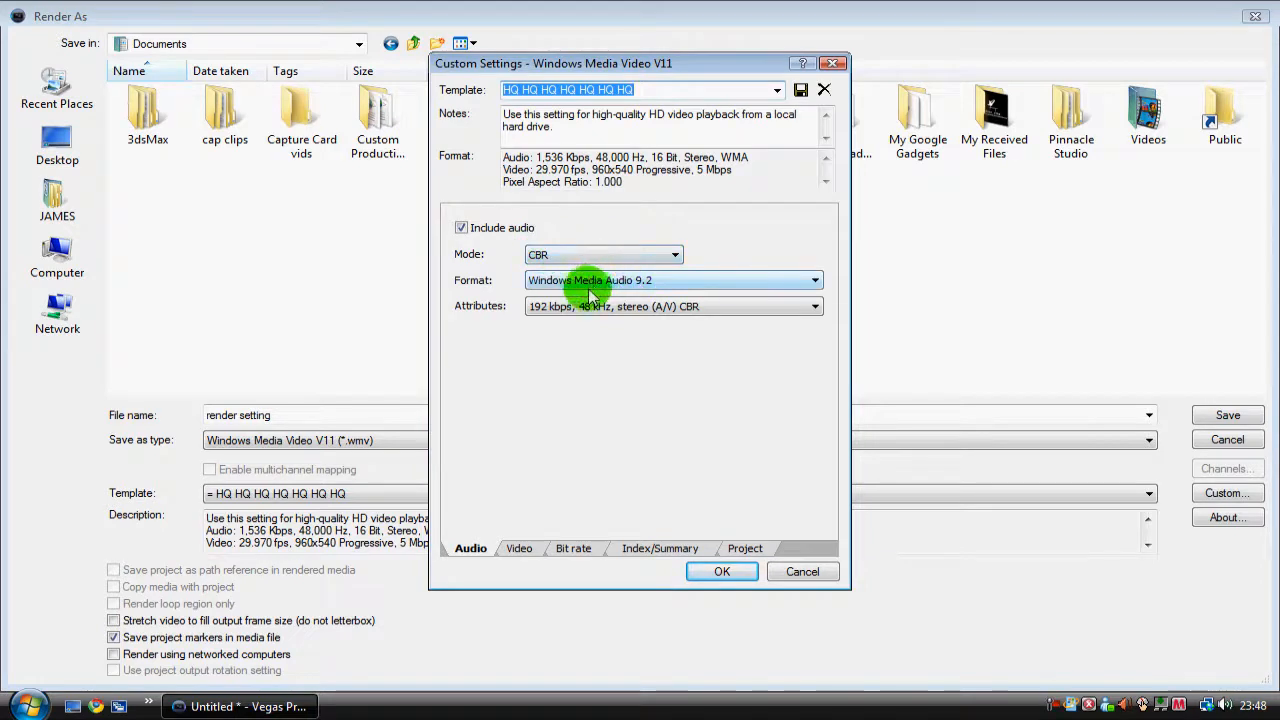
pyautogui.moveTo(538, 535)
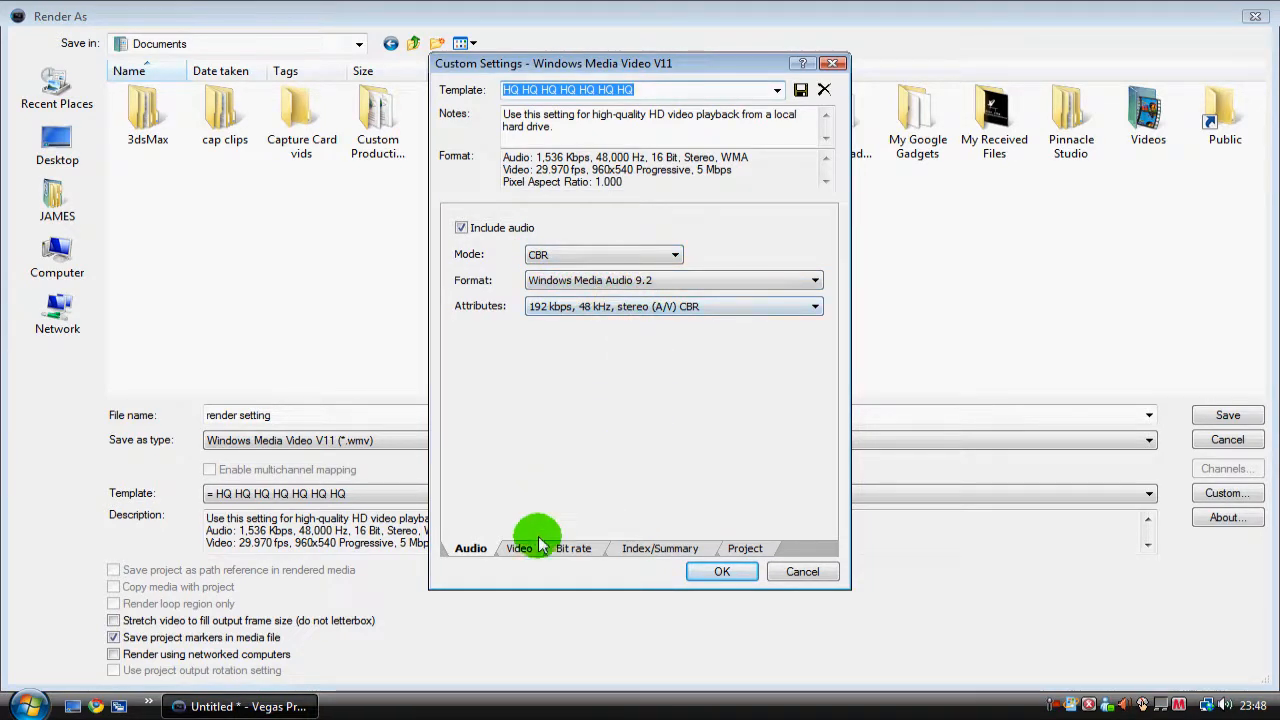
pyautogui.click(520, 548)
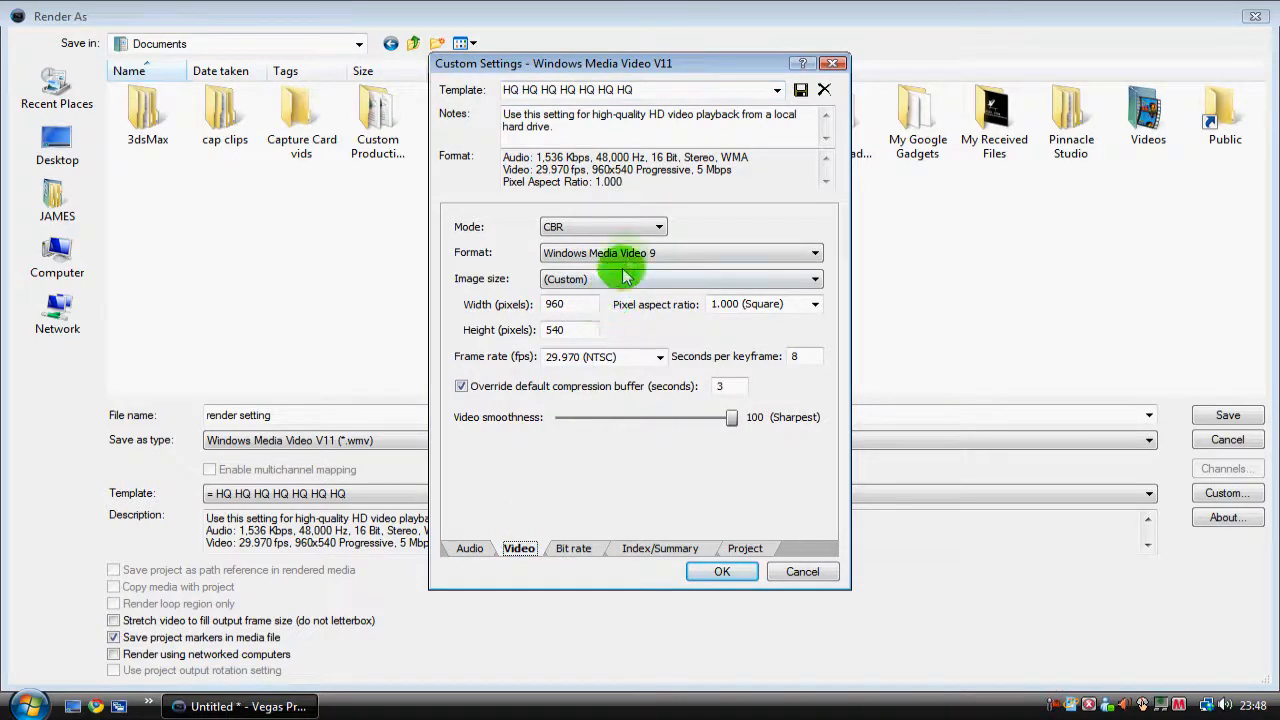
pyautogui.moveTo(691, 263)
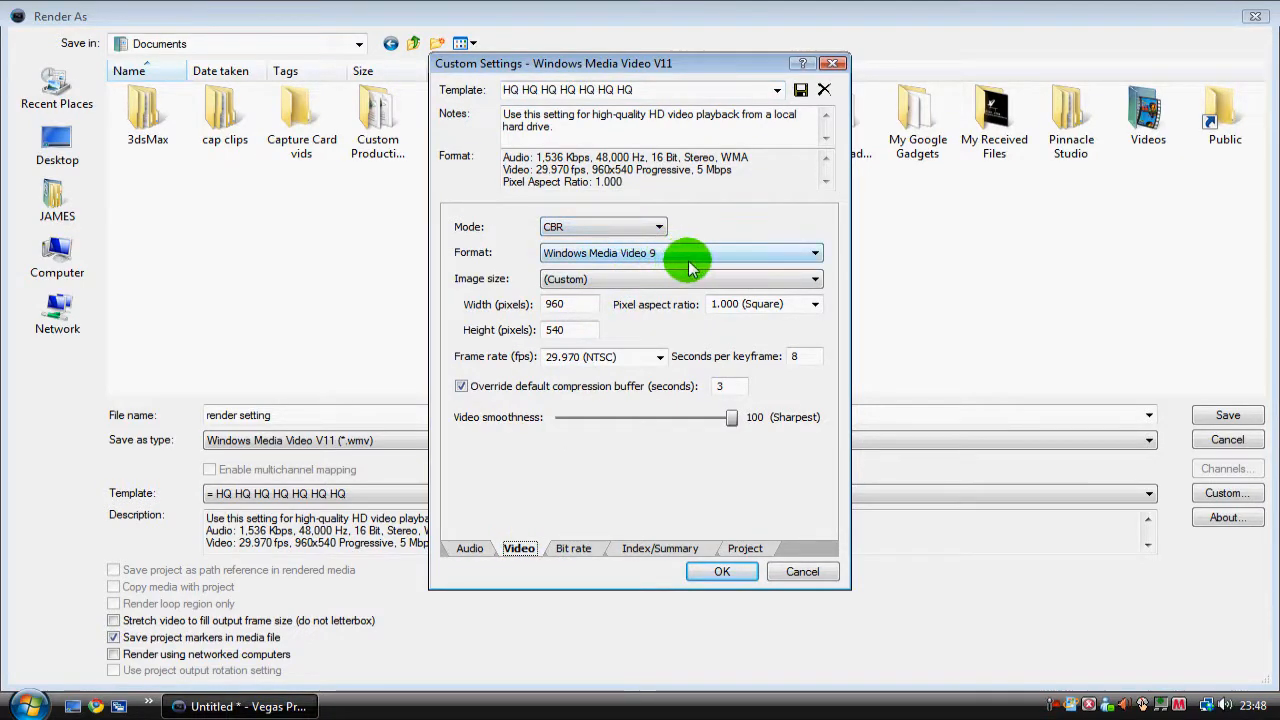
pyautogui.moveTo(673, 279)
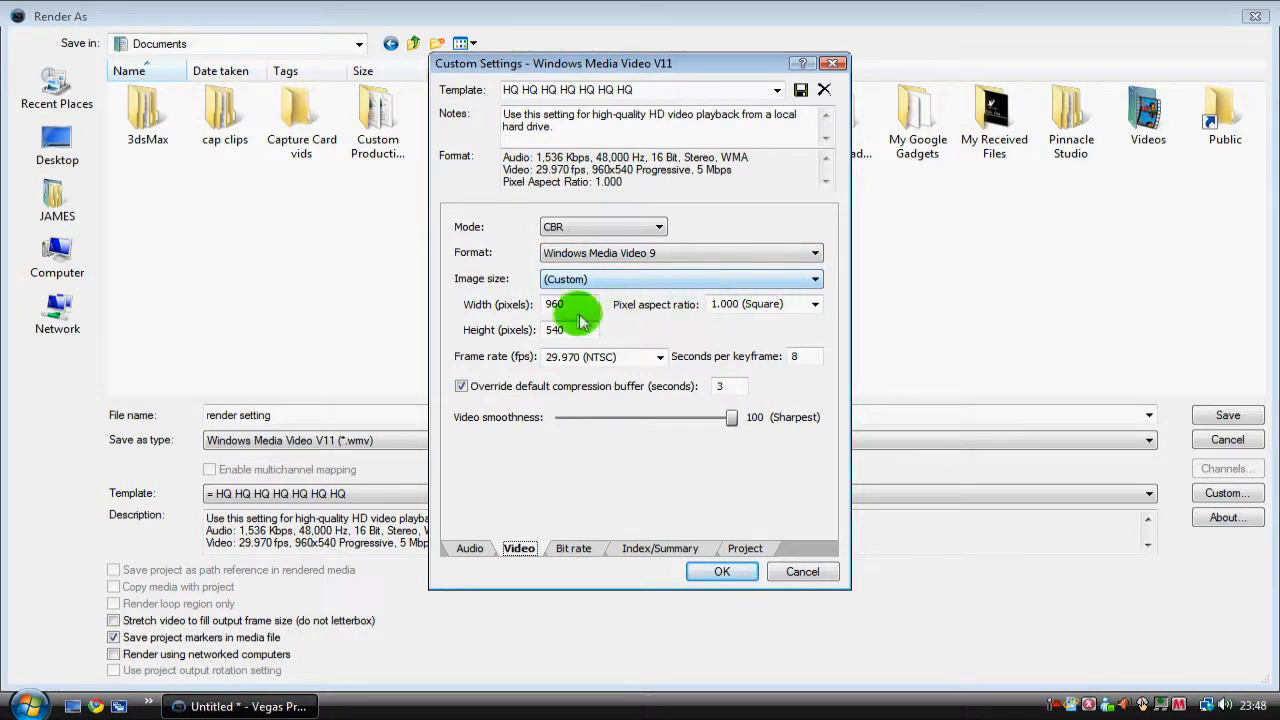
pyautogui.click(572, 304)
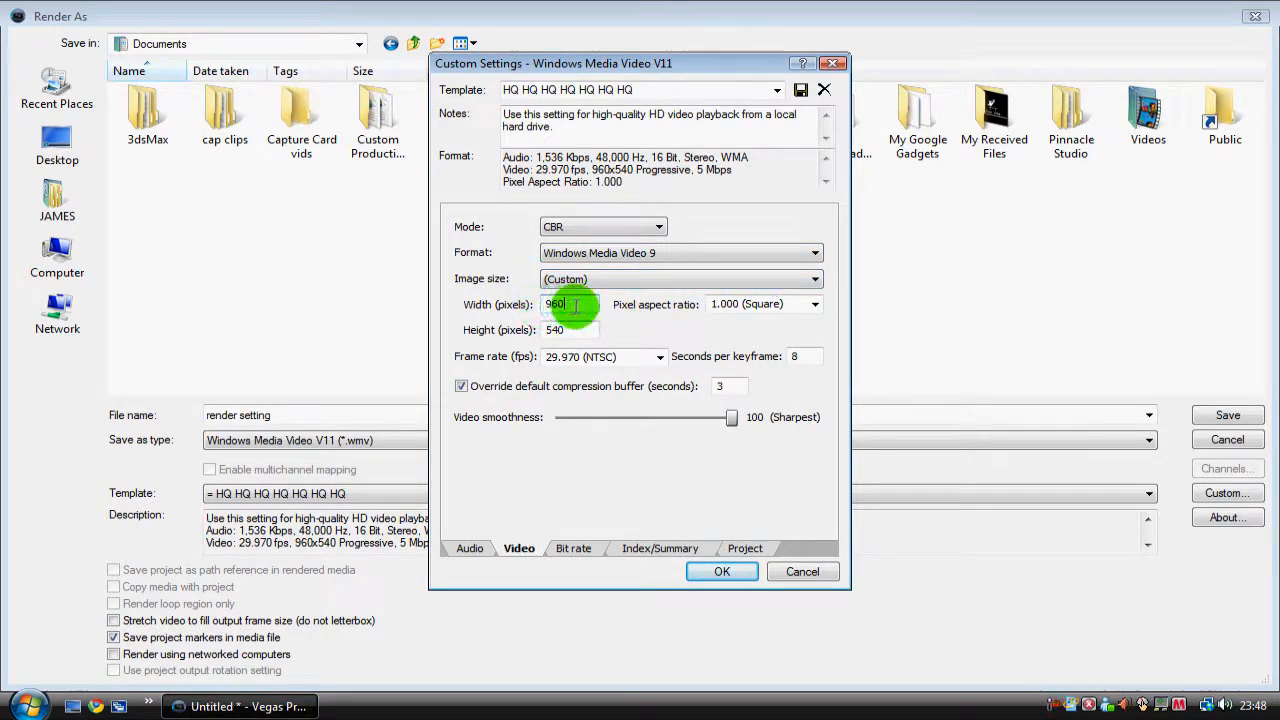
pyautogui.click(565, 330)
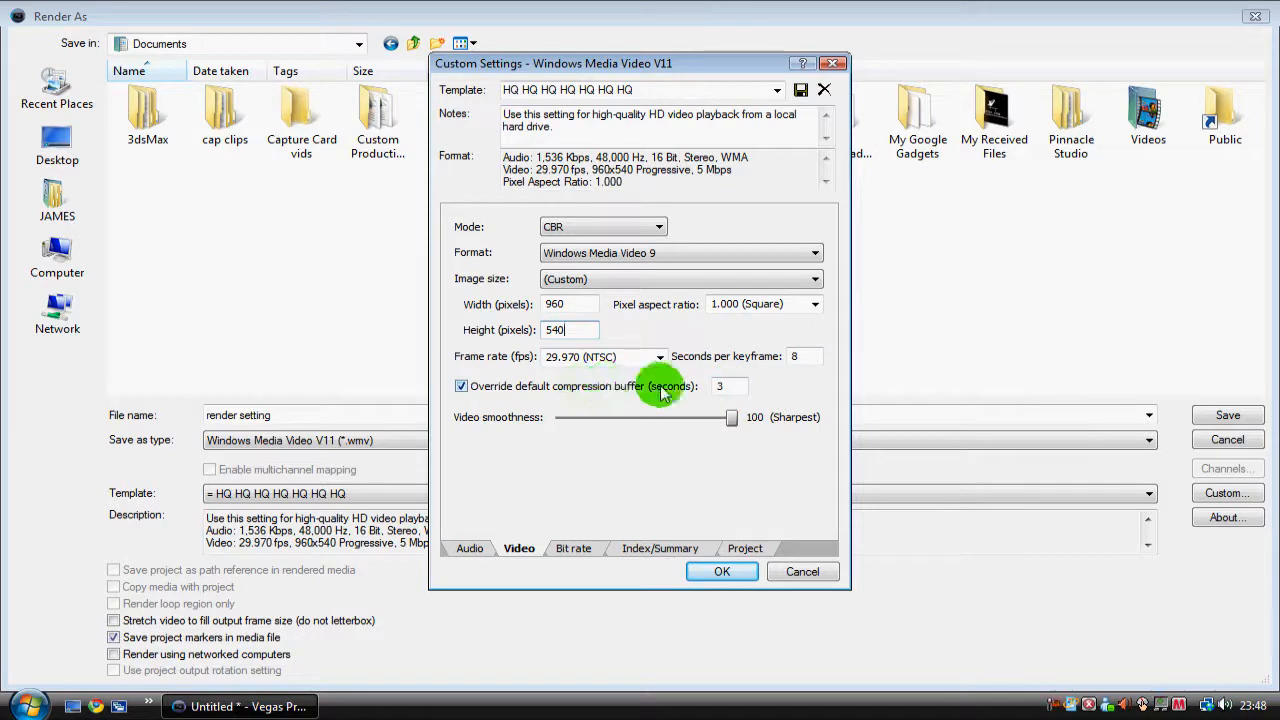
pyautogui.moveTo(670, 425)
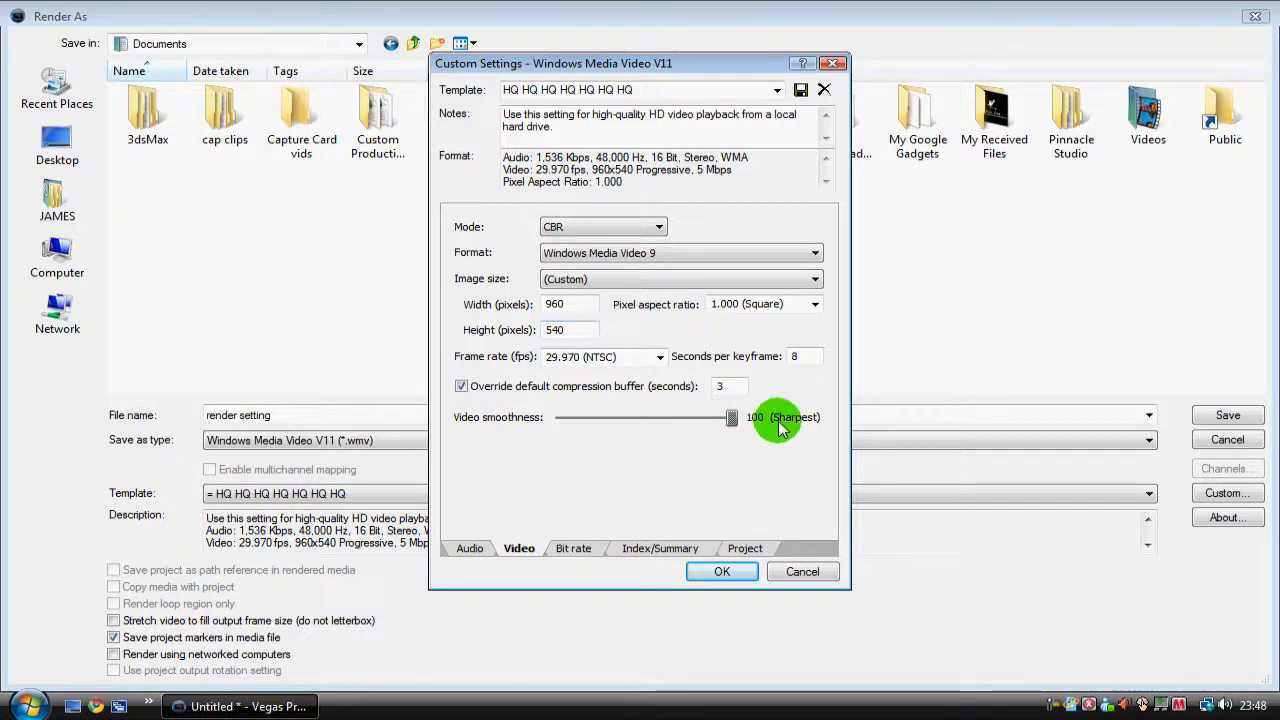
# Confirm the 4.80M bit rate and set video rendering quality to Best.
pyautogui.click(574, 548)
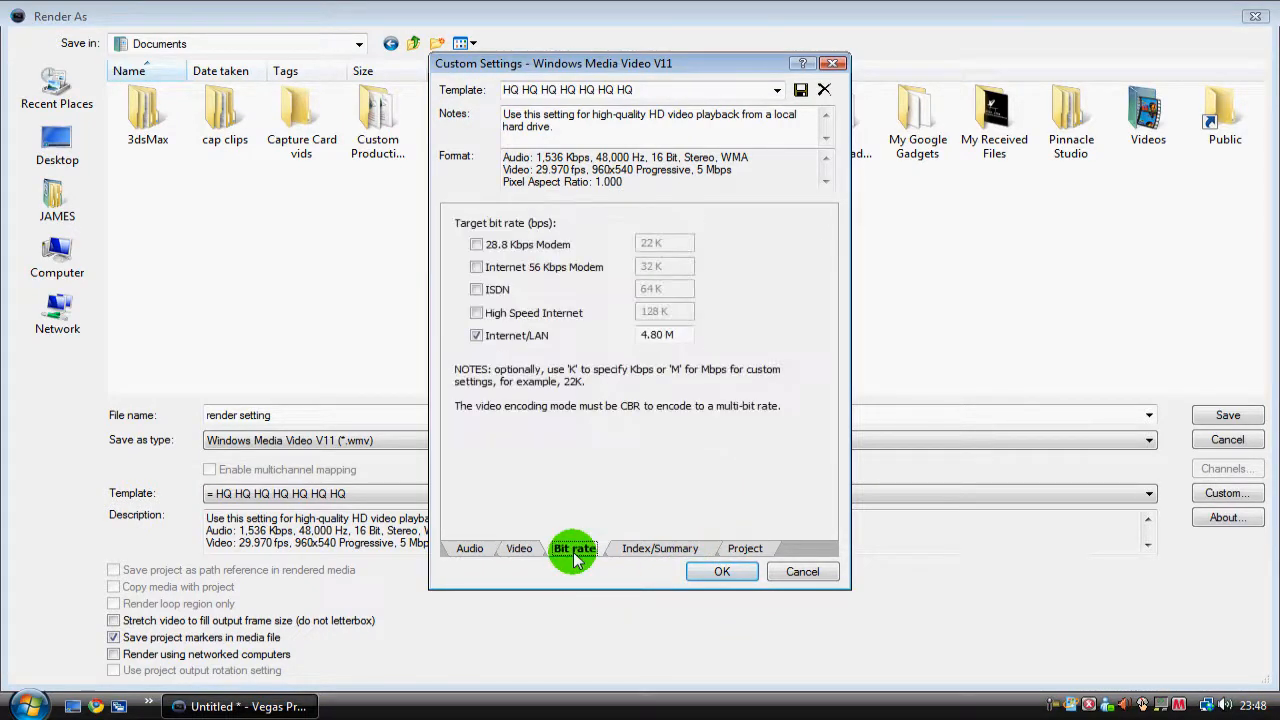
pyautogui.click(661, 548)
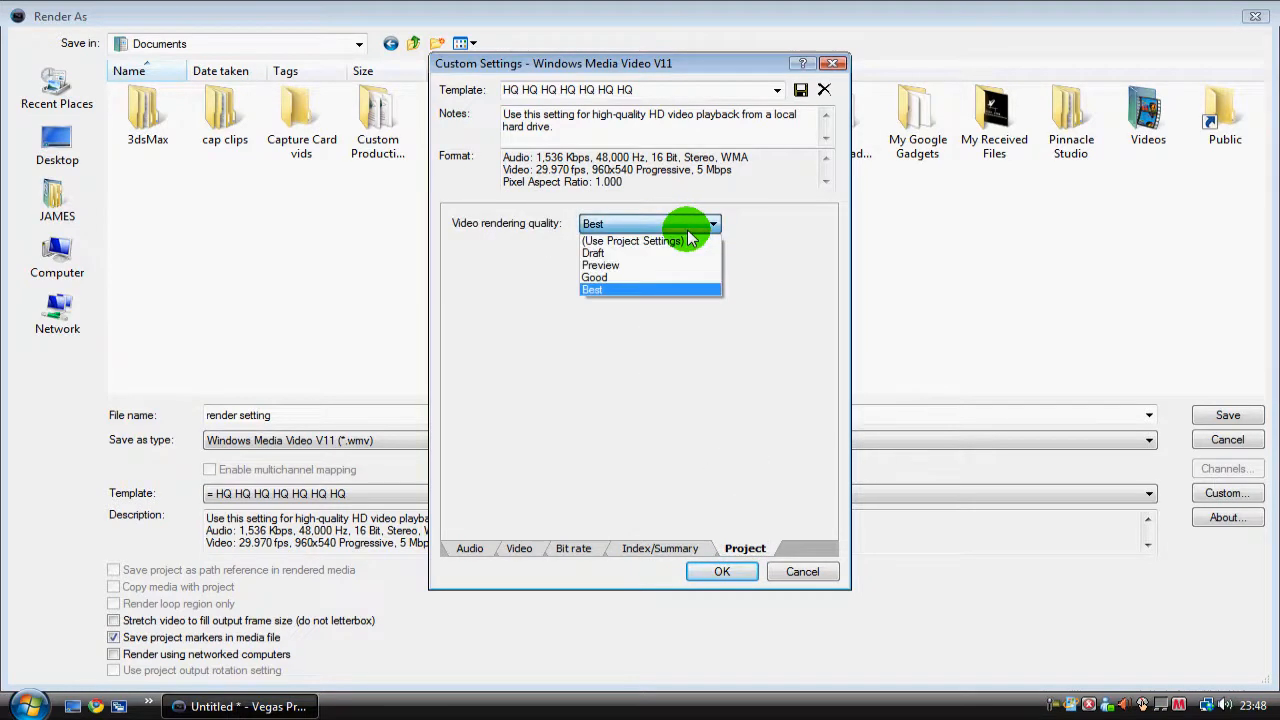
pyautogui.click(592, 289)
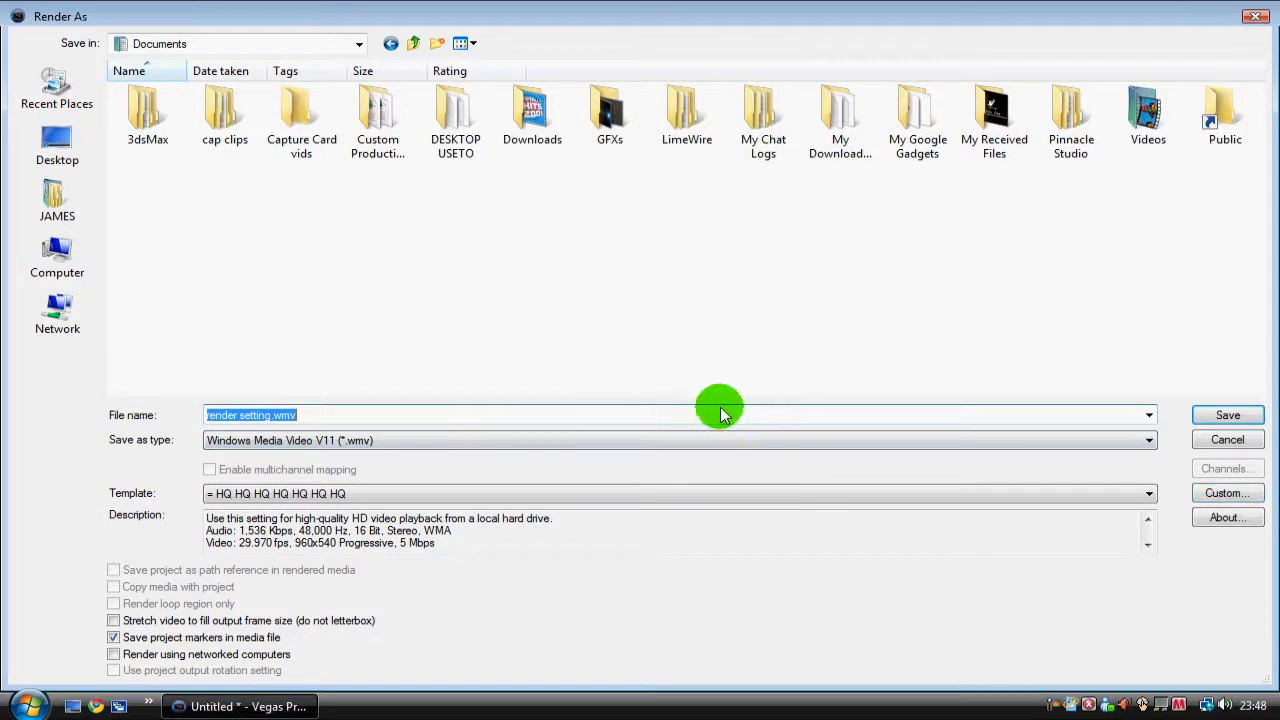
# Retype 'render setting' as the file name and start rendering.
pyautogui.write('render setting')
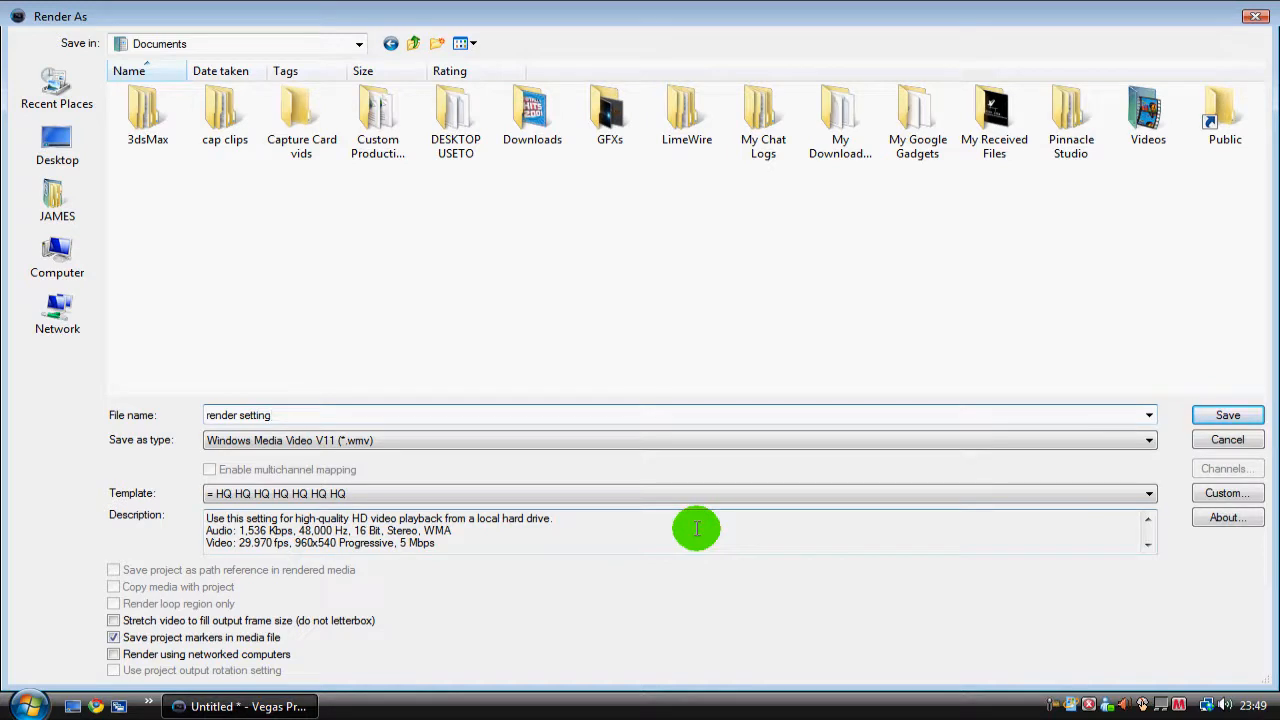
pyautogui.moveTo(667, 411)
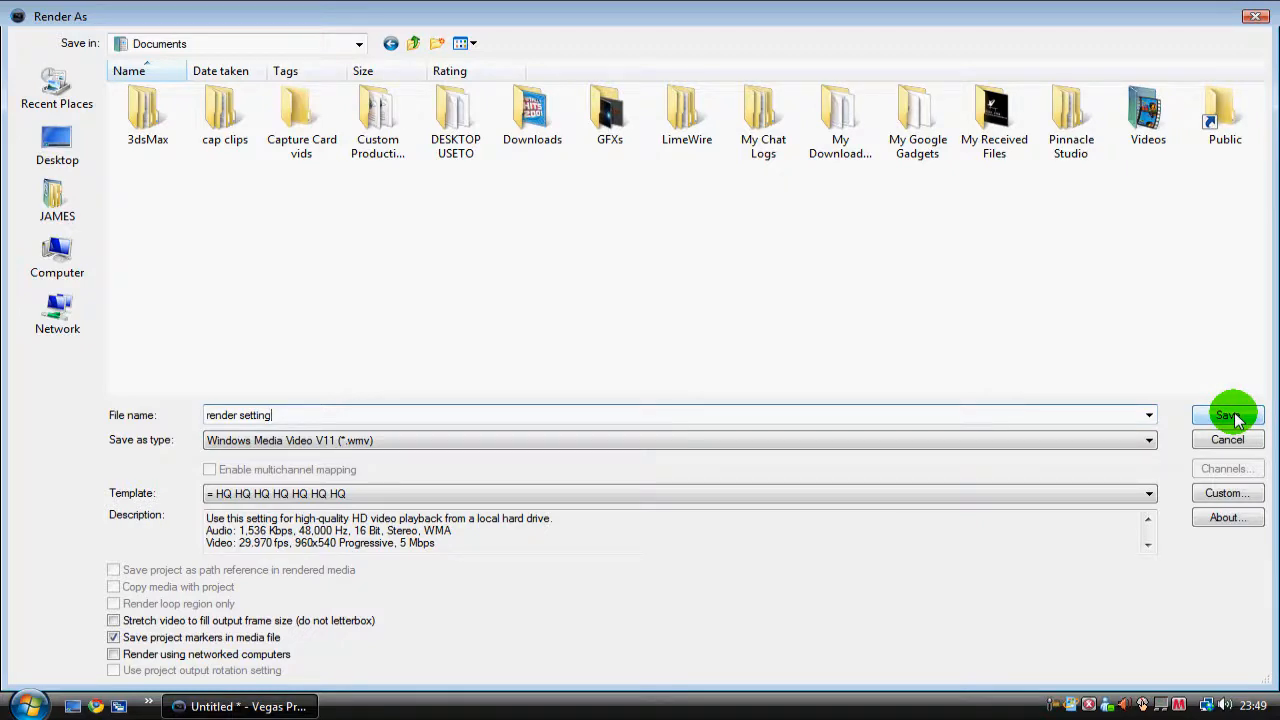
pyautogui.click(1228, 415)
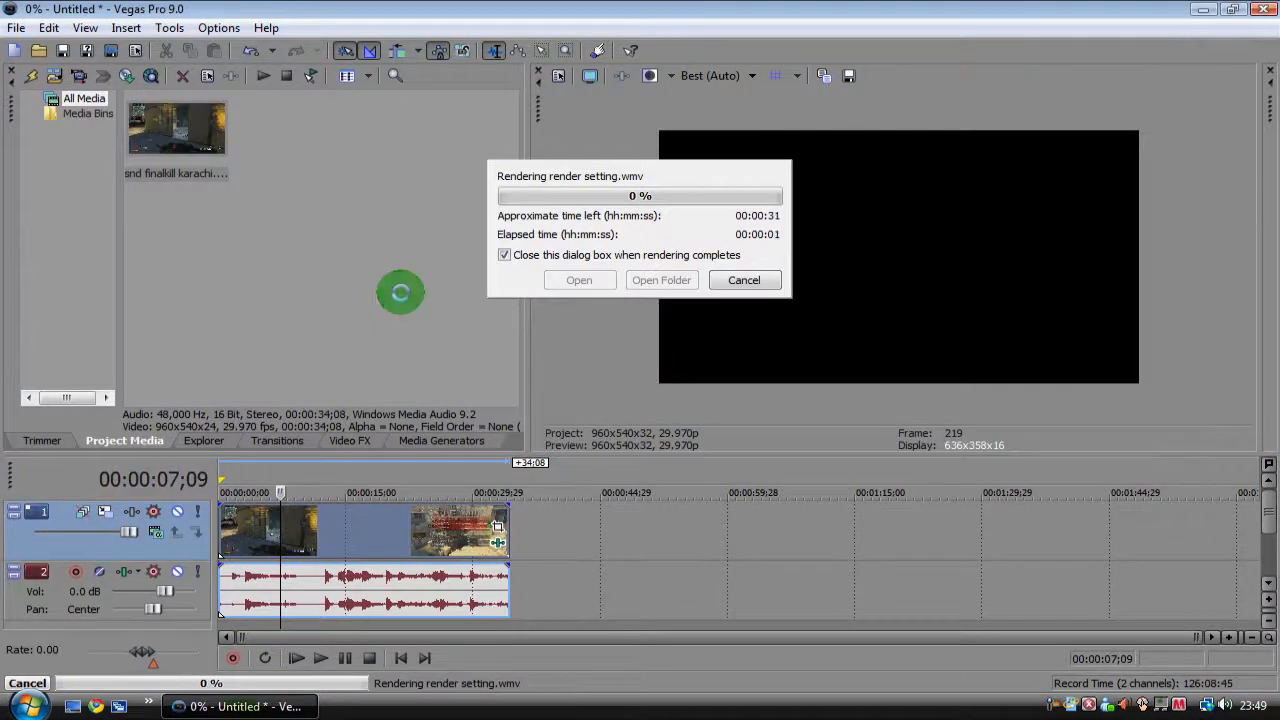